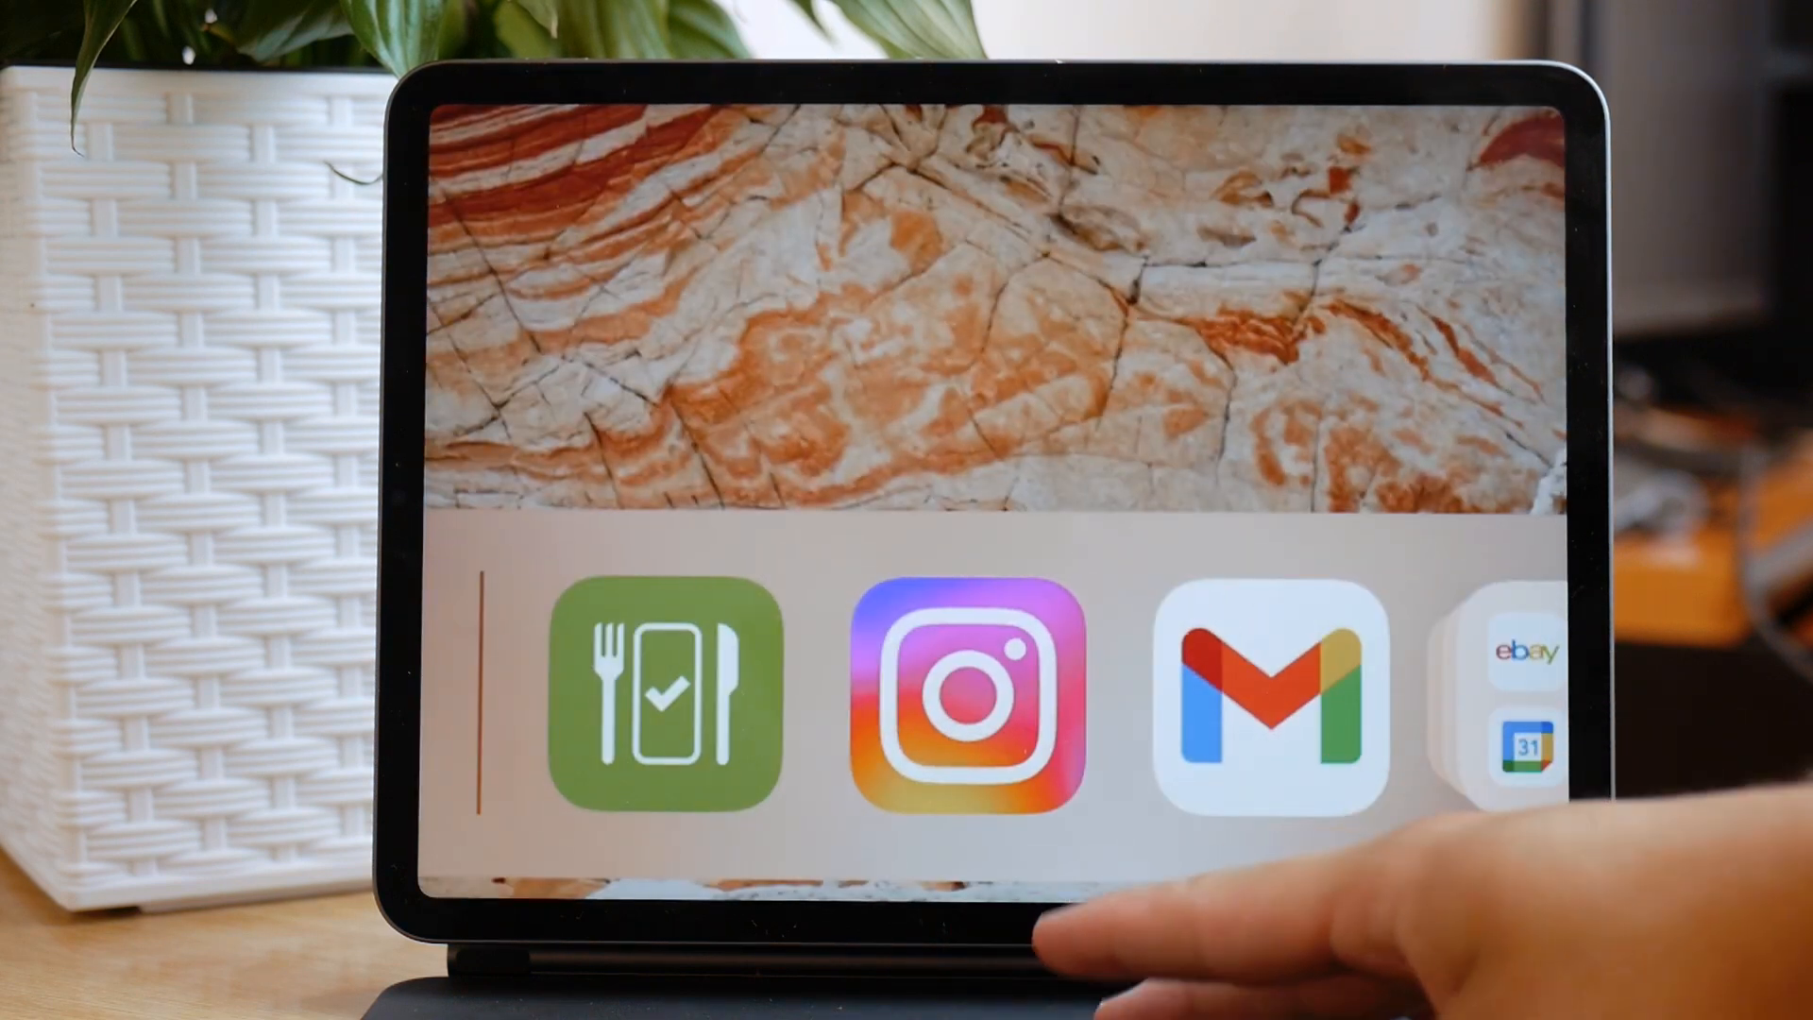
- Open the Gmail web inbox at mail.google.com in Safari
{"action": "left_click", "coordinate": [1255, 697]}
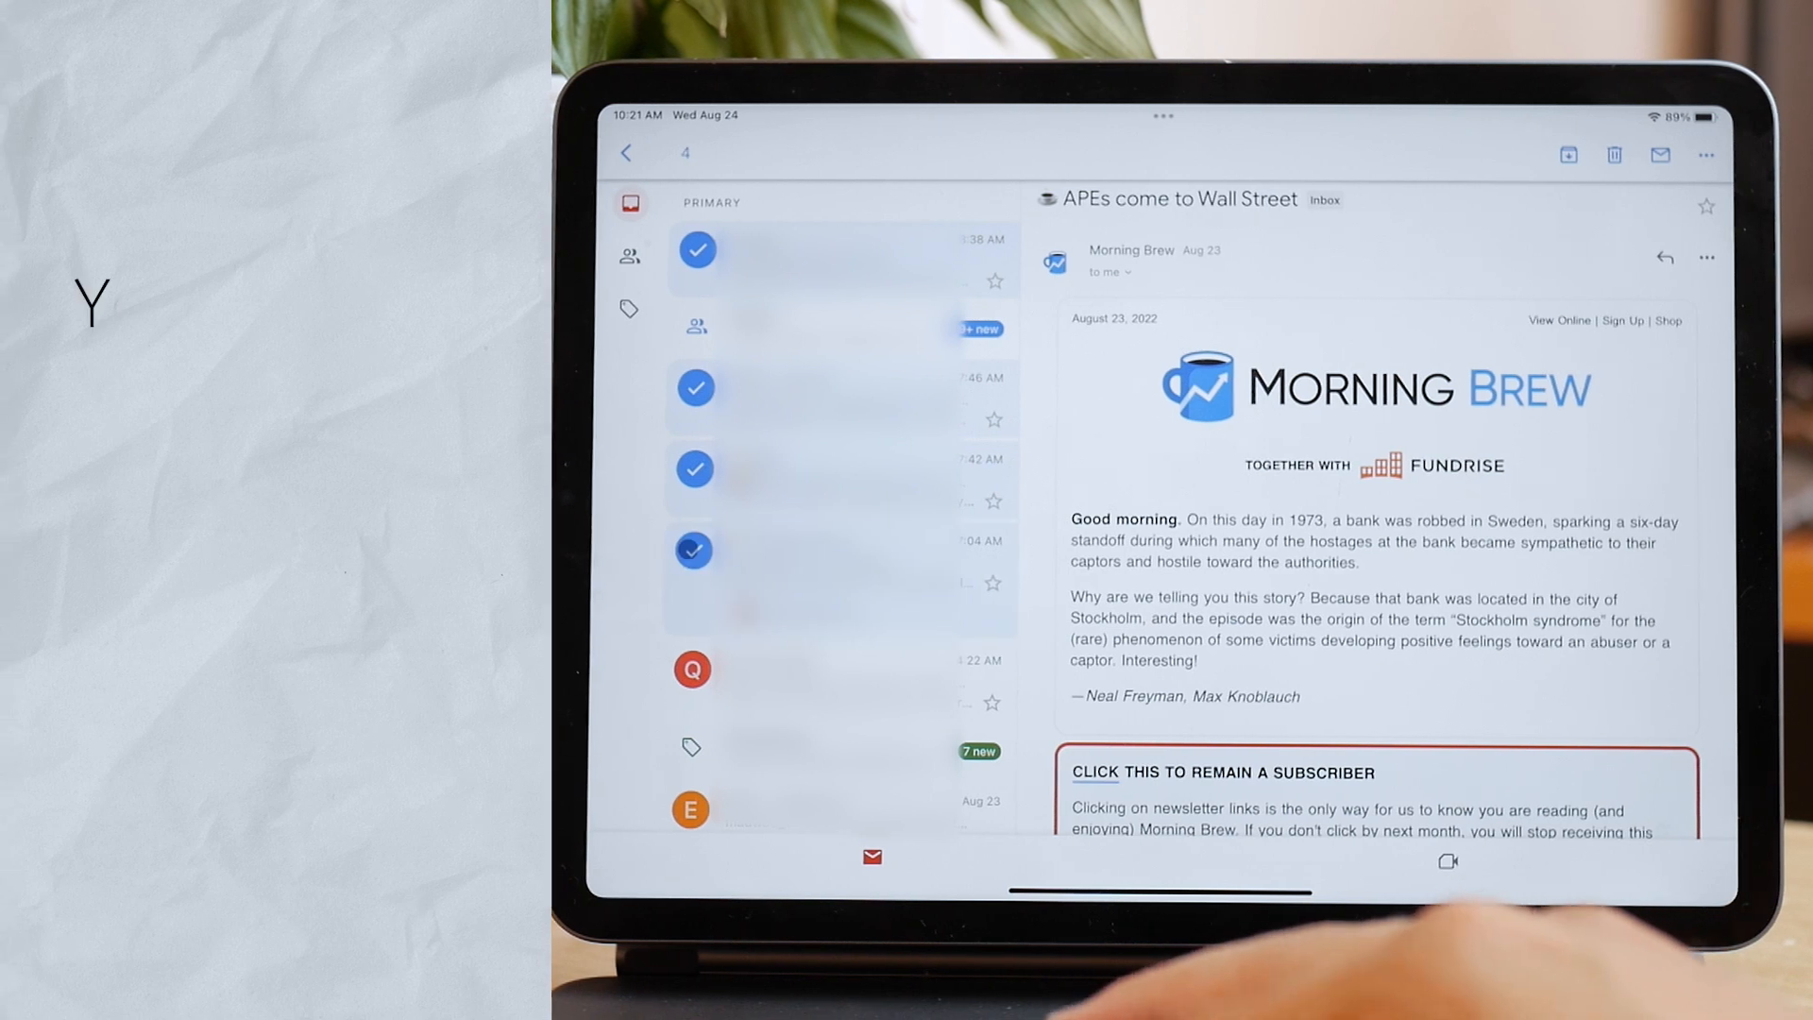
{"action": "left_click", "coordinate": [691, 668]}
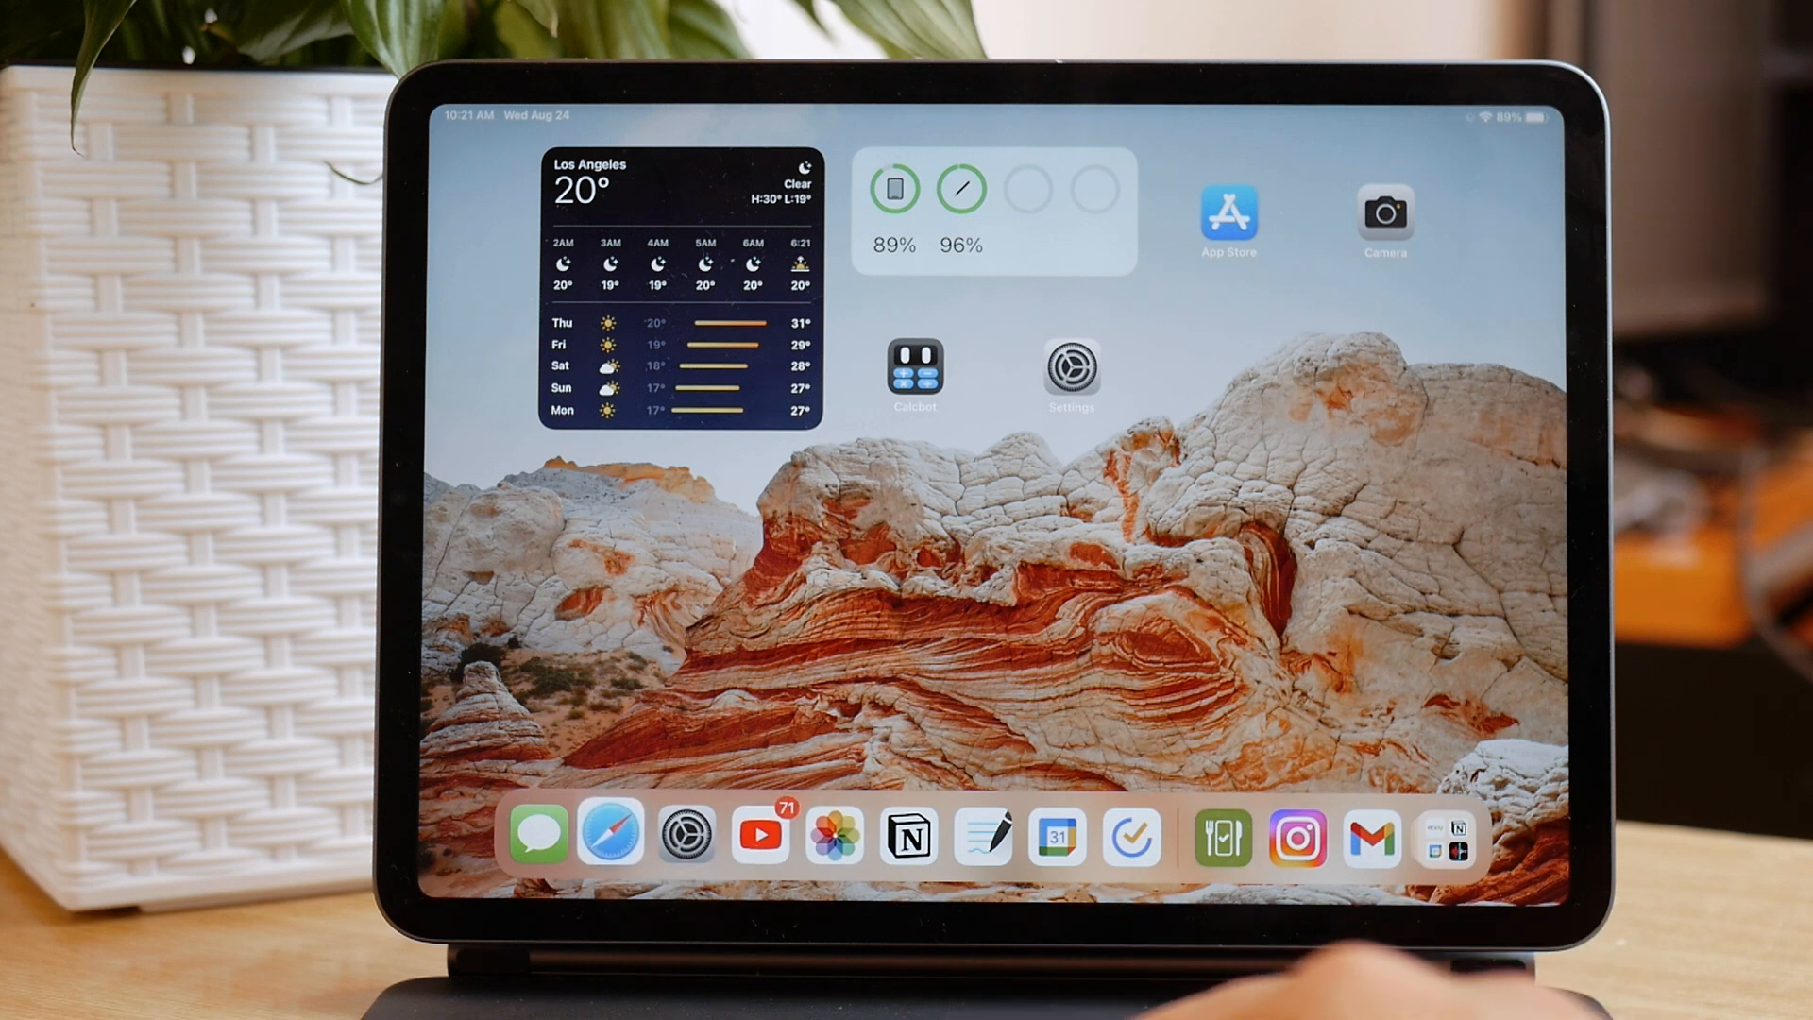
{"action": "left_click", "coordinate": [609, 833]}
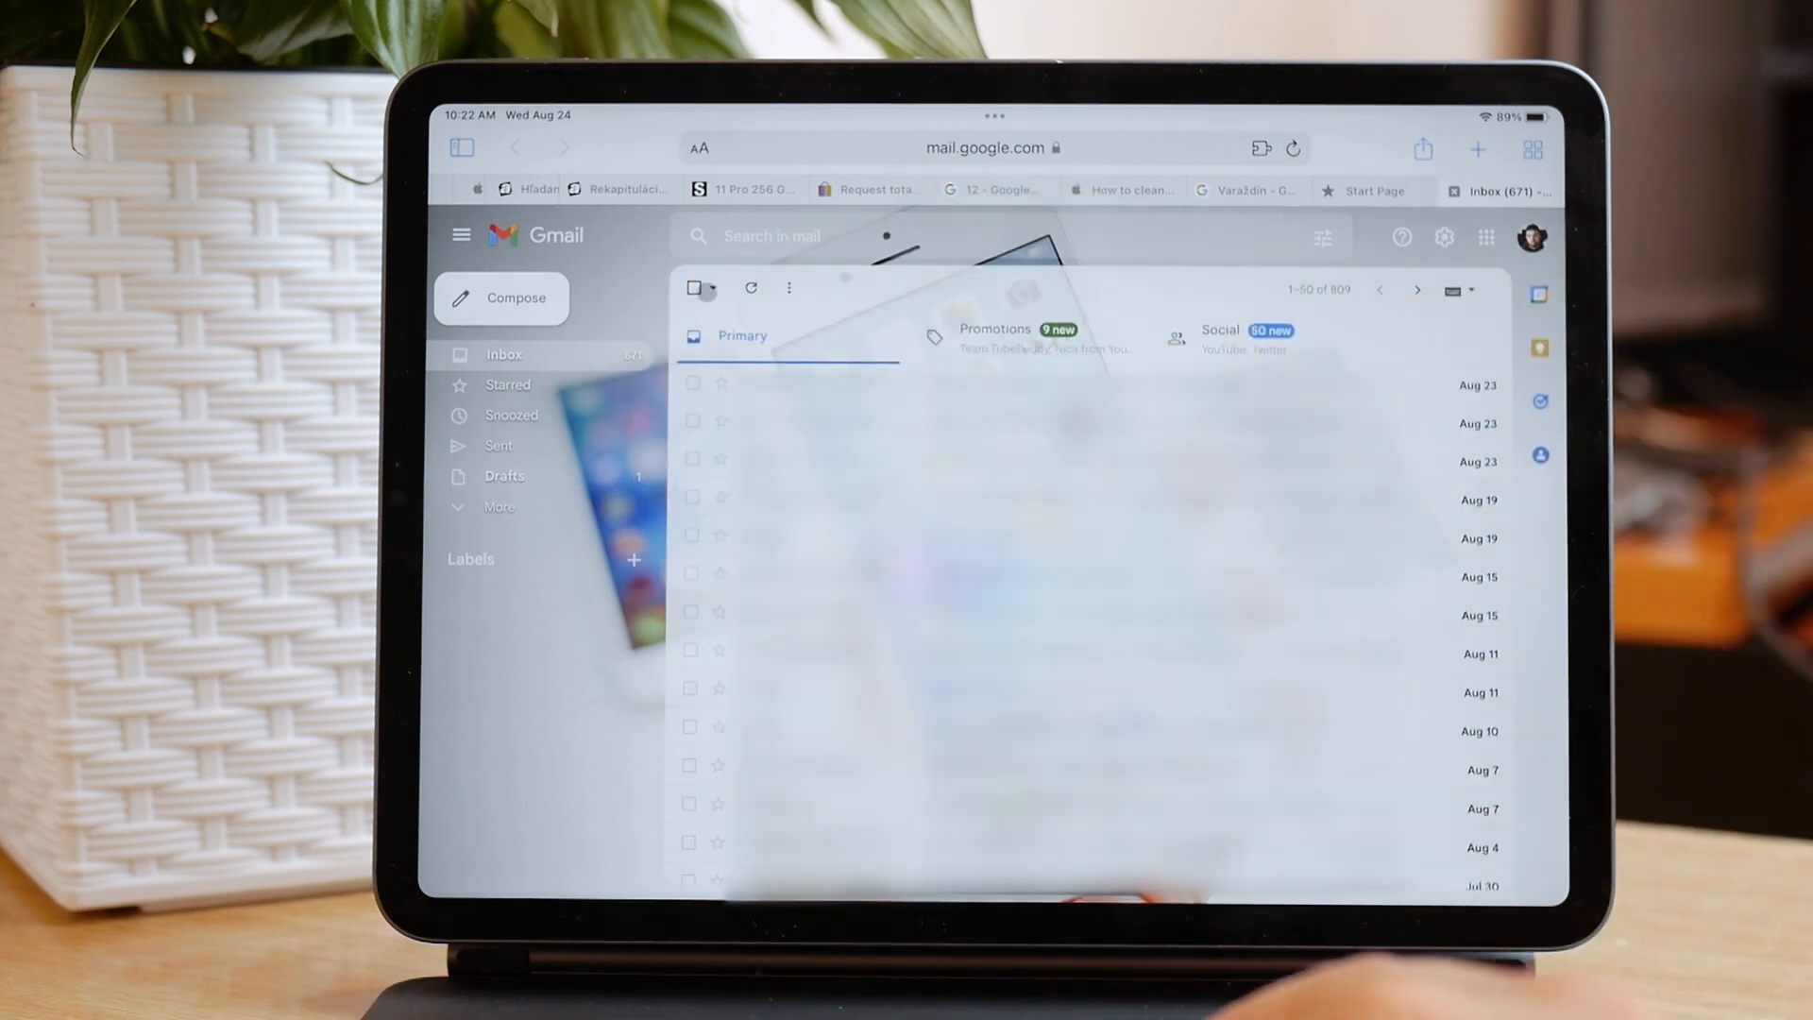
- Check the select-all box to select the 50 Primary conversations on this page
{"action": "left_click", "coordinate": [692, 289]}
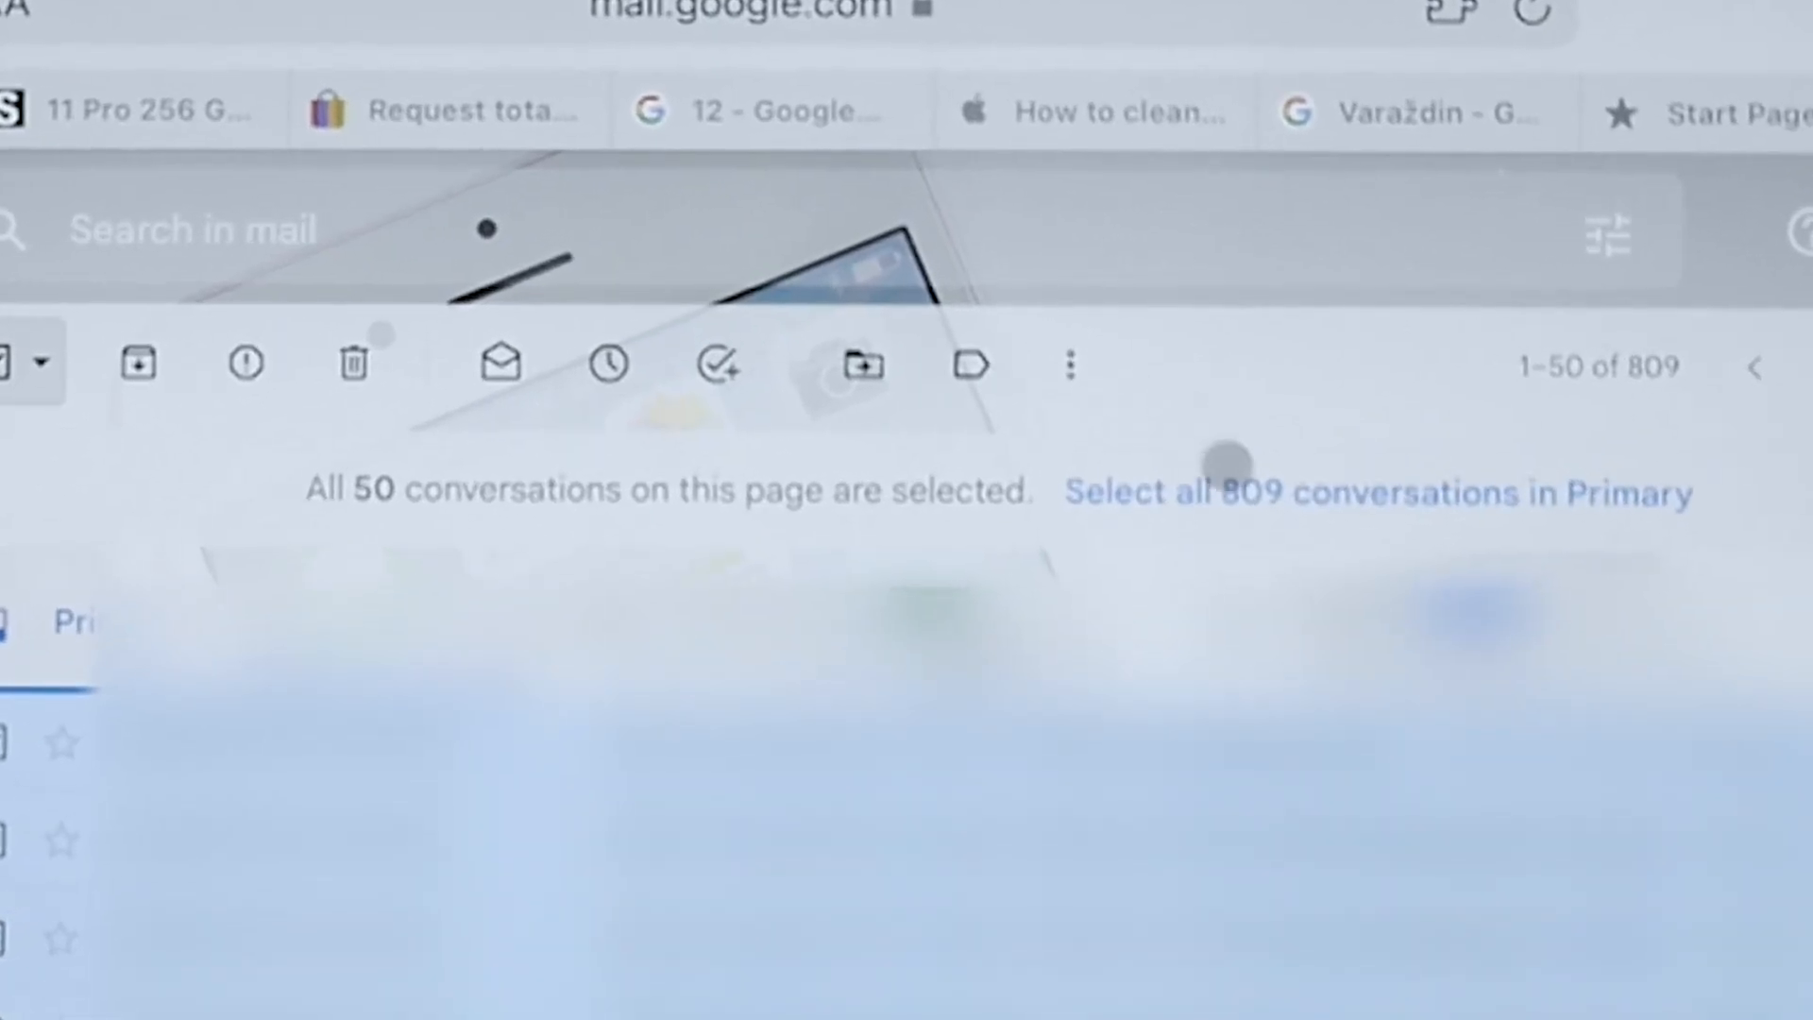
{"action": "mouse_move", "coordinate": [1368, 544]}
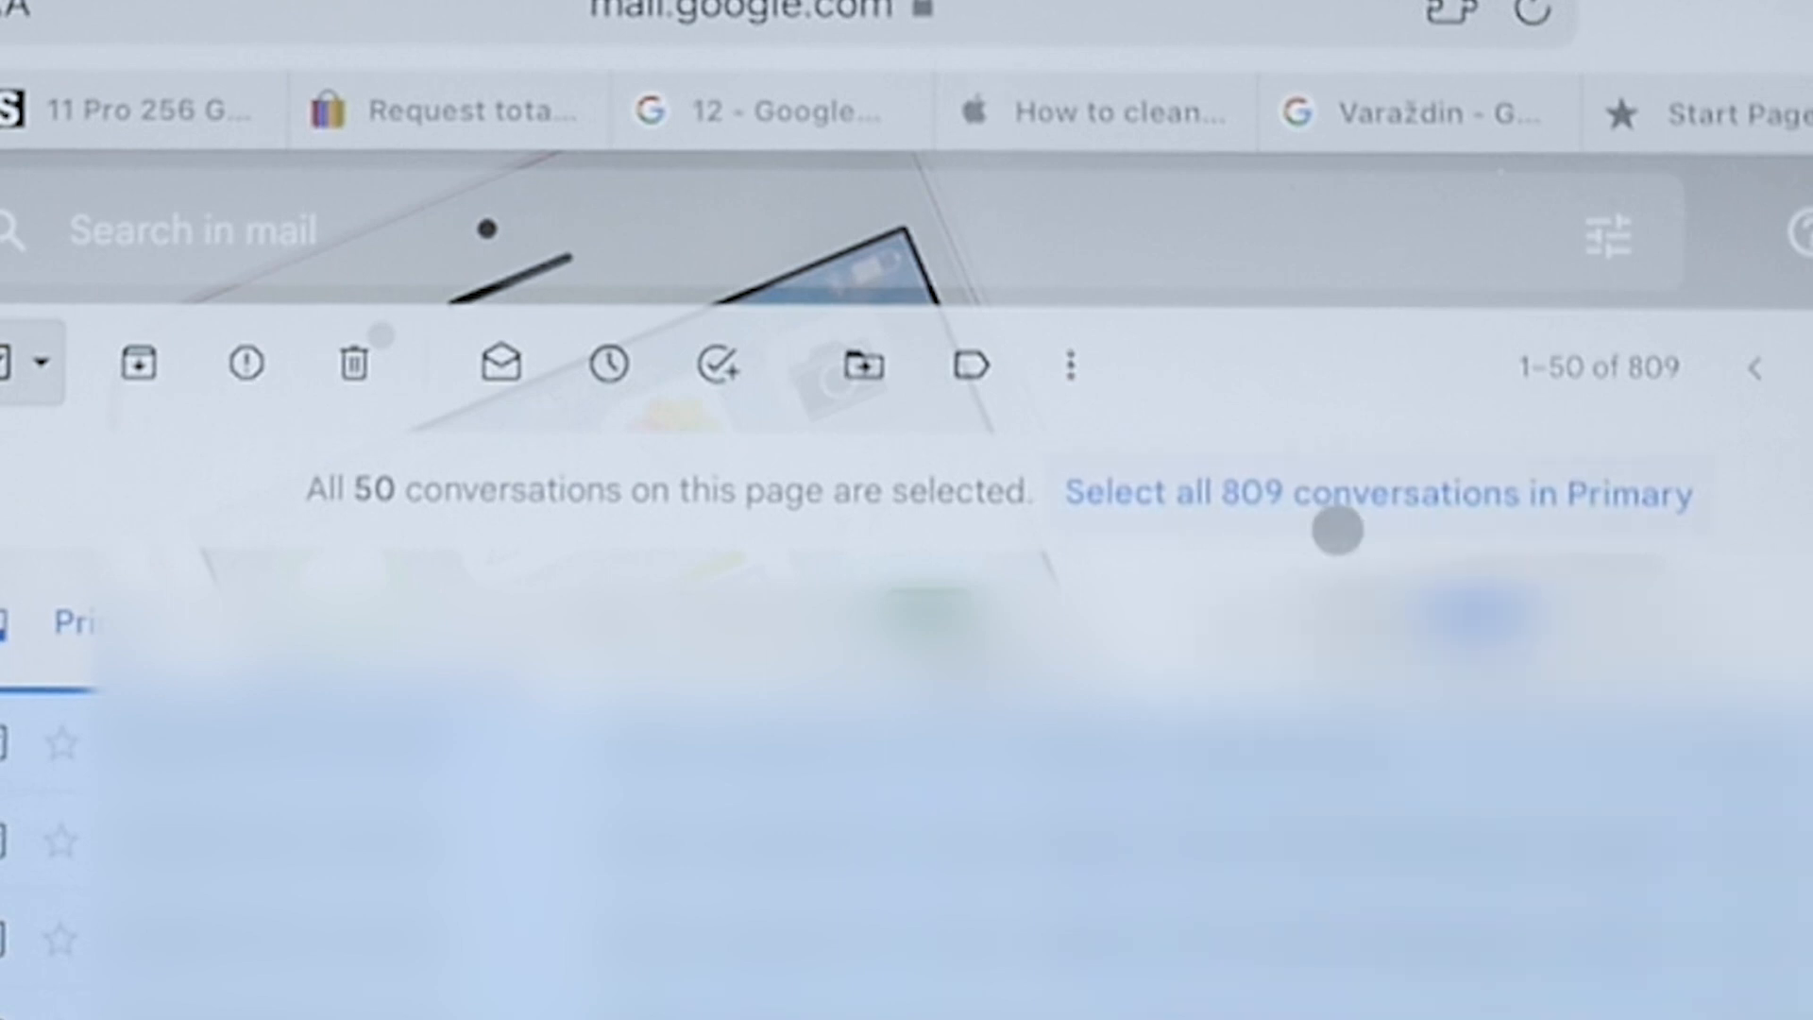
{"action": "left_click", "coordinate": [1375, 491]}
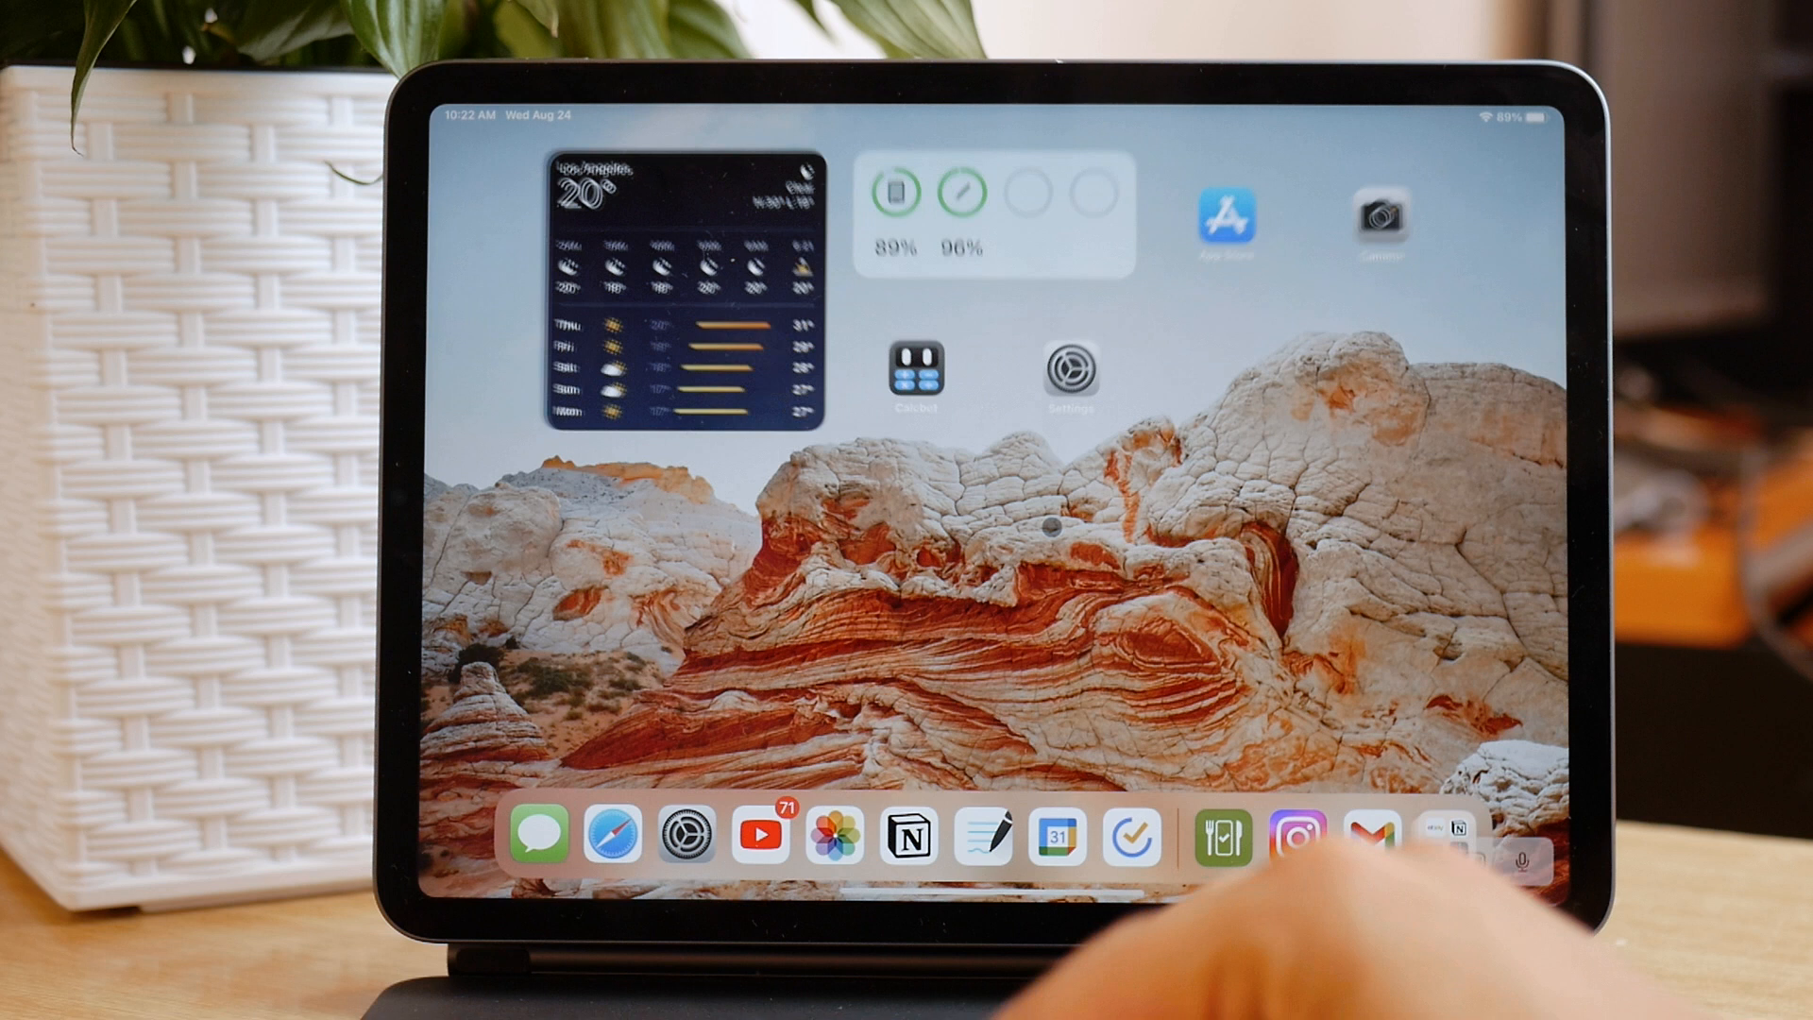
- Open Mail's Inbox in edit mode and Select All messages
{"action": "left_click", "coordinate": [1369, 833]}
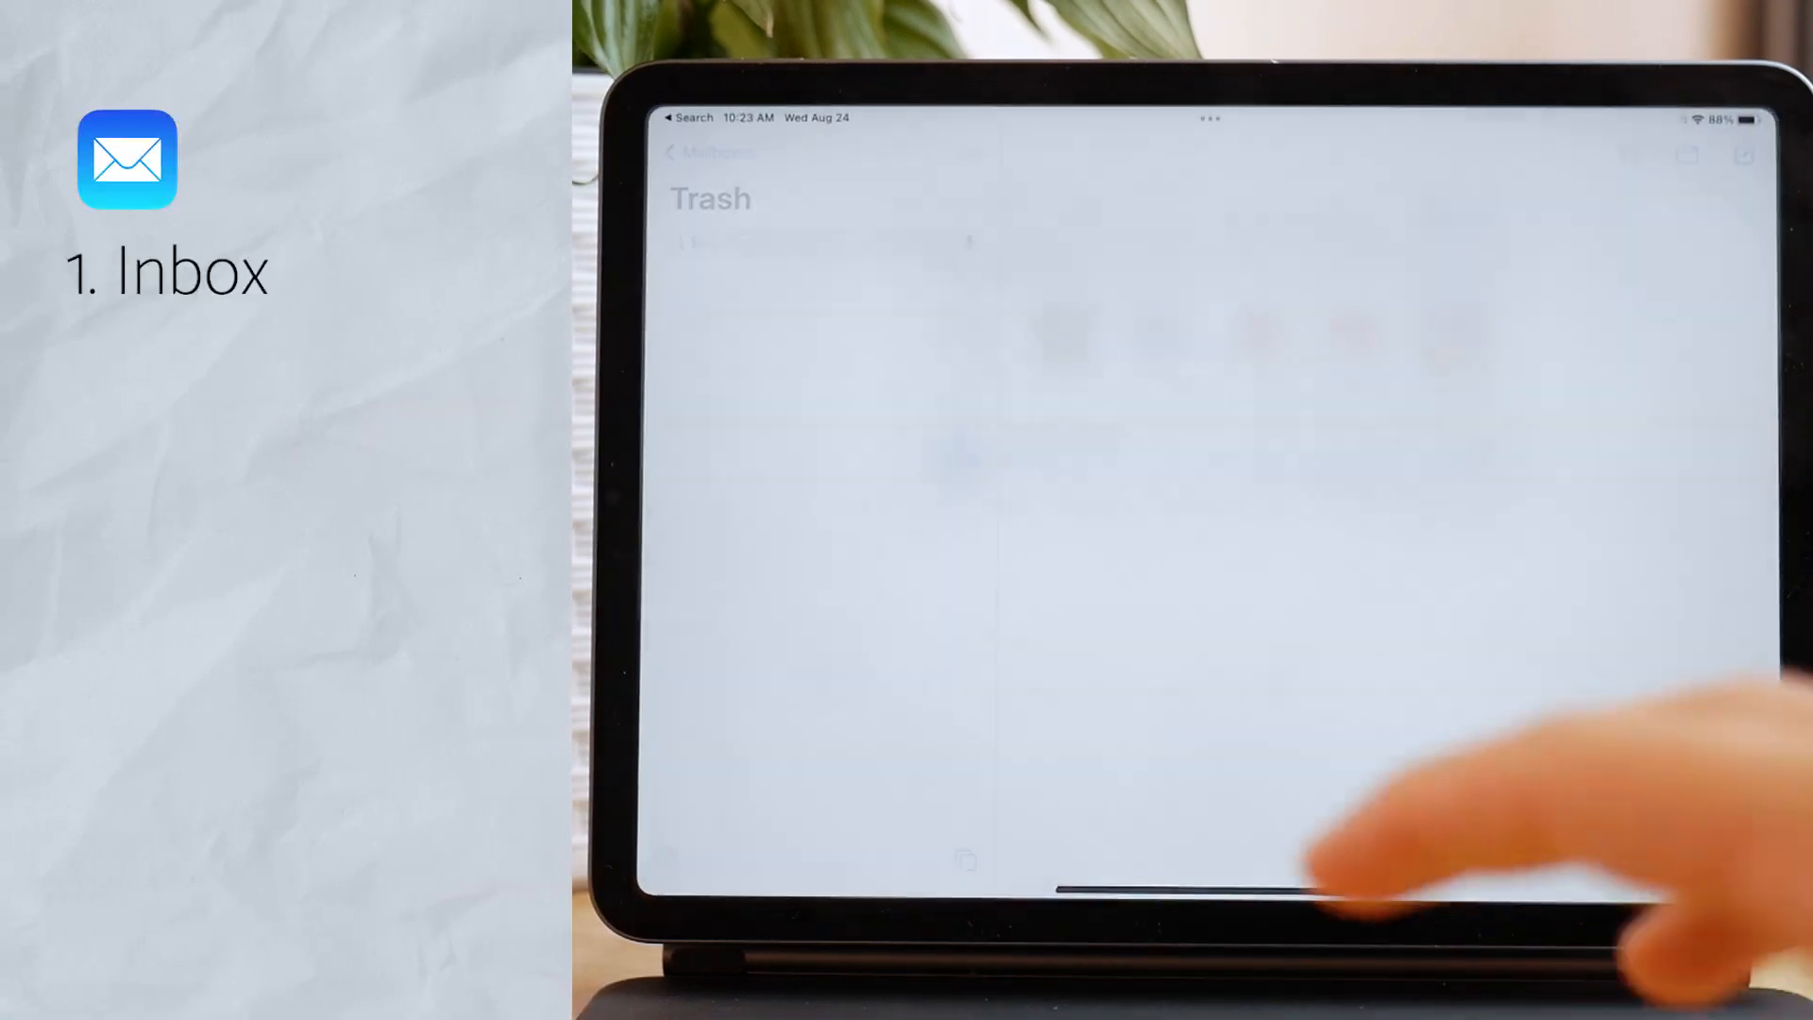
{"action": "left_click", "coordinate": [711, 150]}
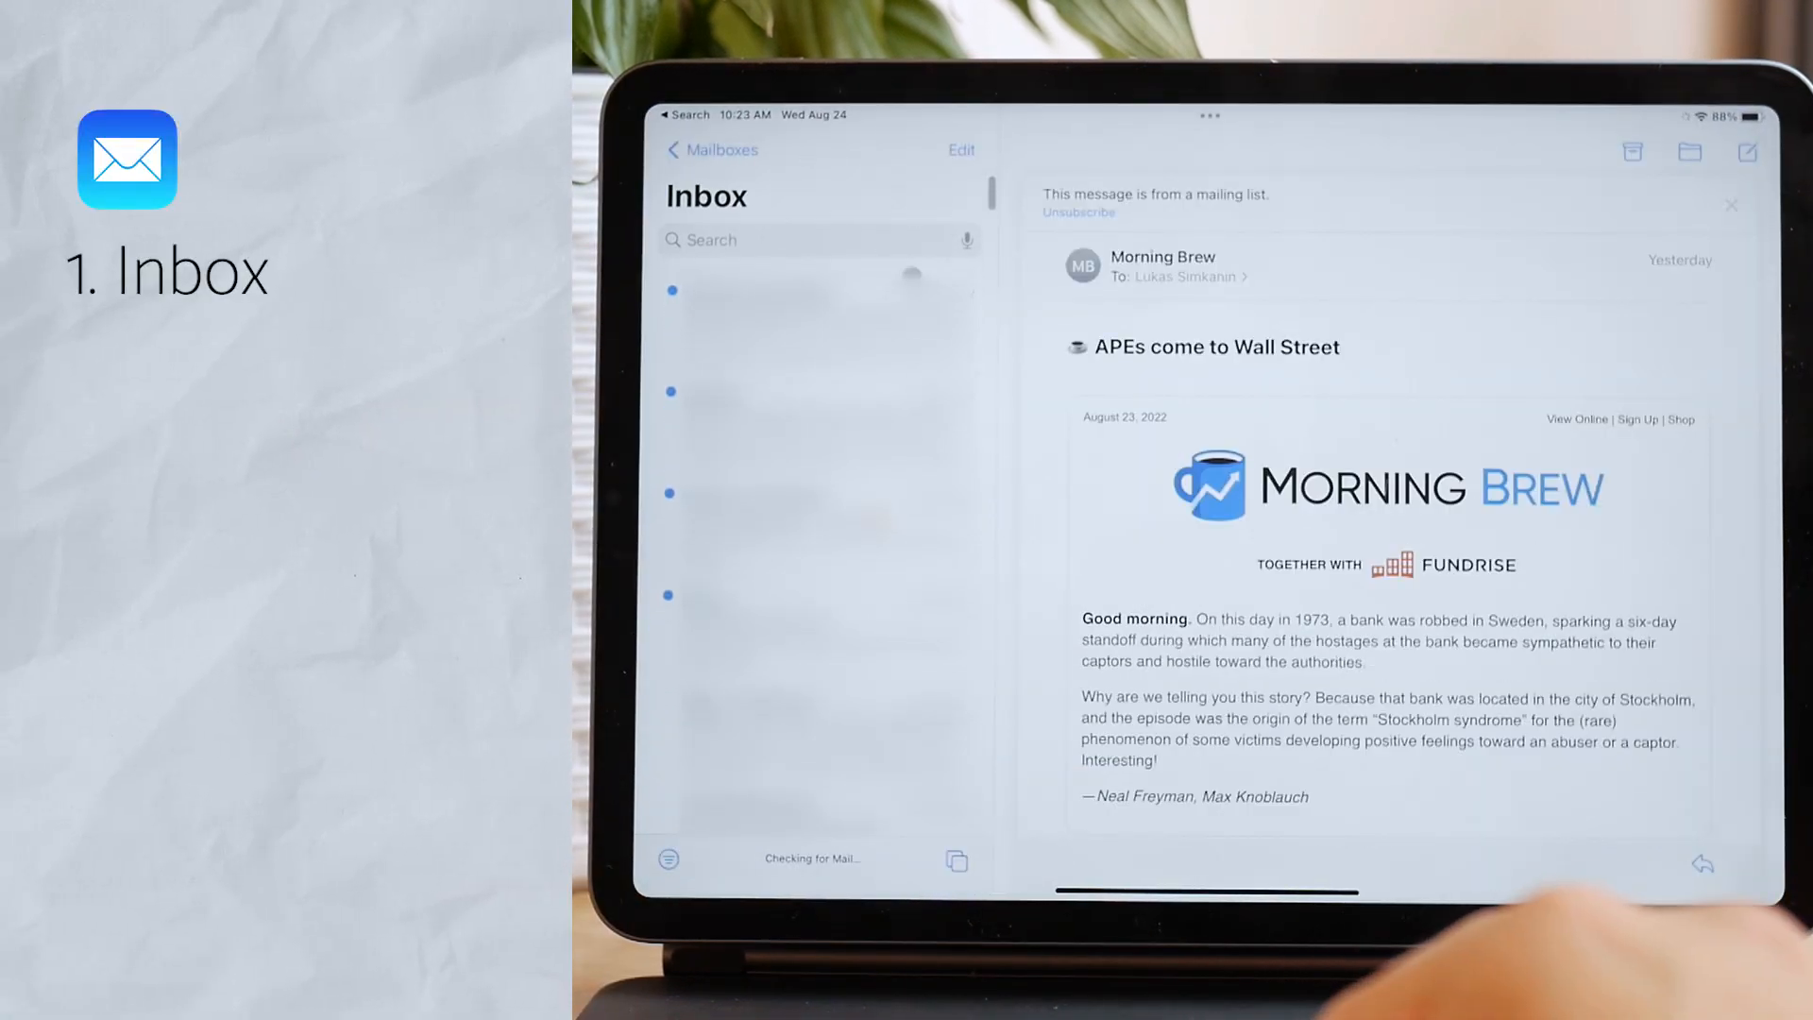
{"action": "left_click", "coordinate": [961, 149]}
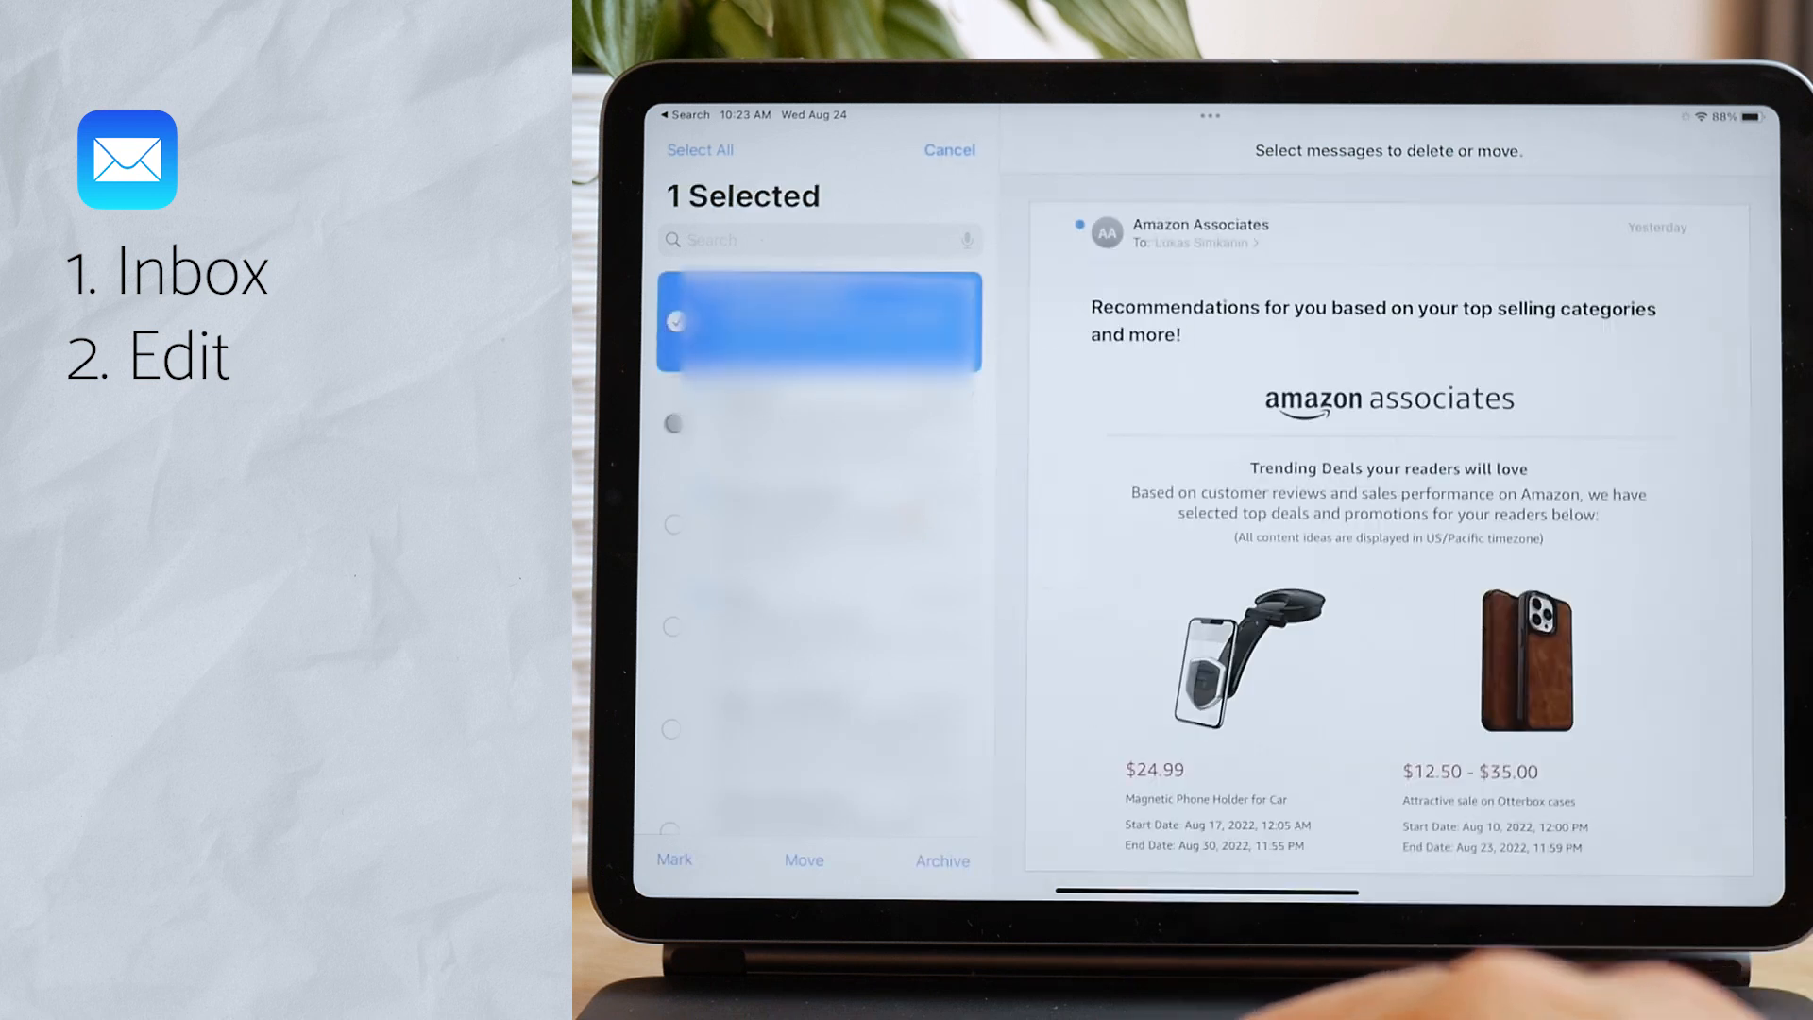
{"action": "left_click", "coordinate": [674, 419]}
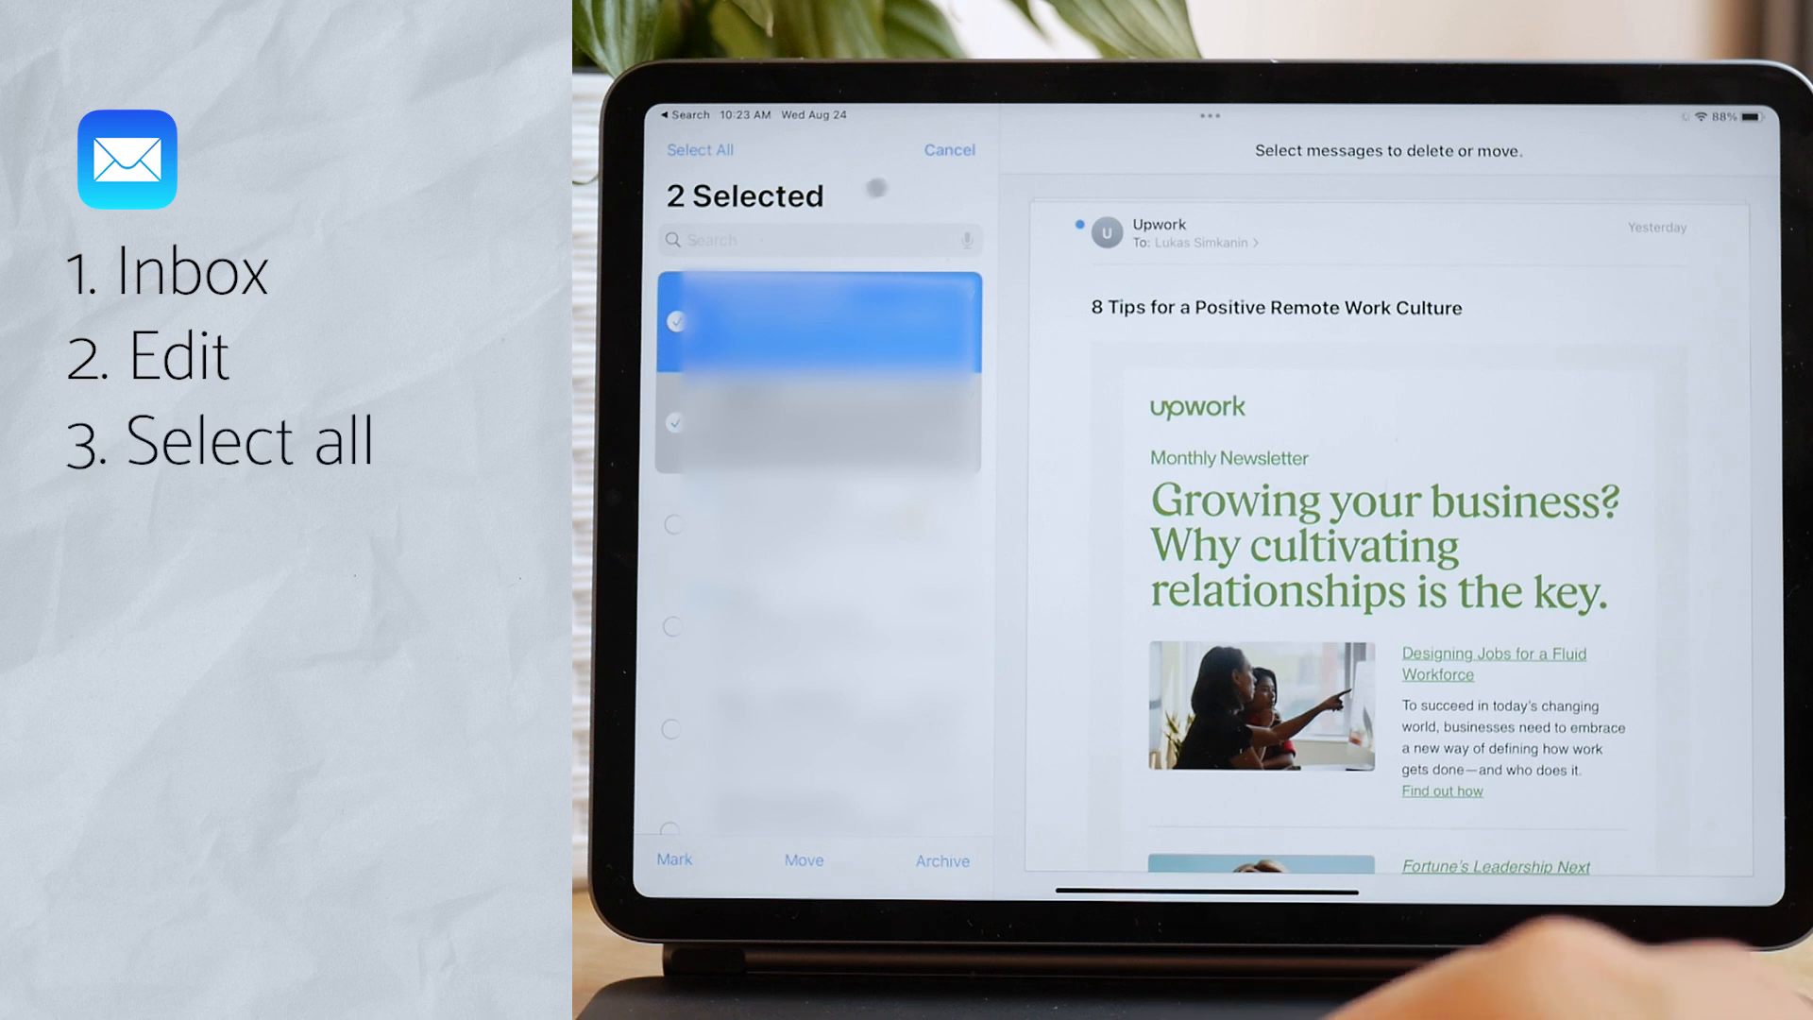
{"action": "left_click", "coordinate": [699, 151]}
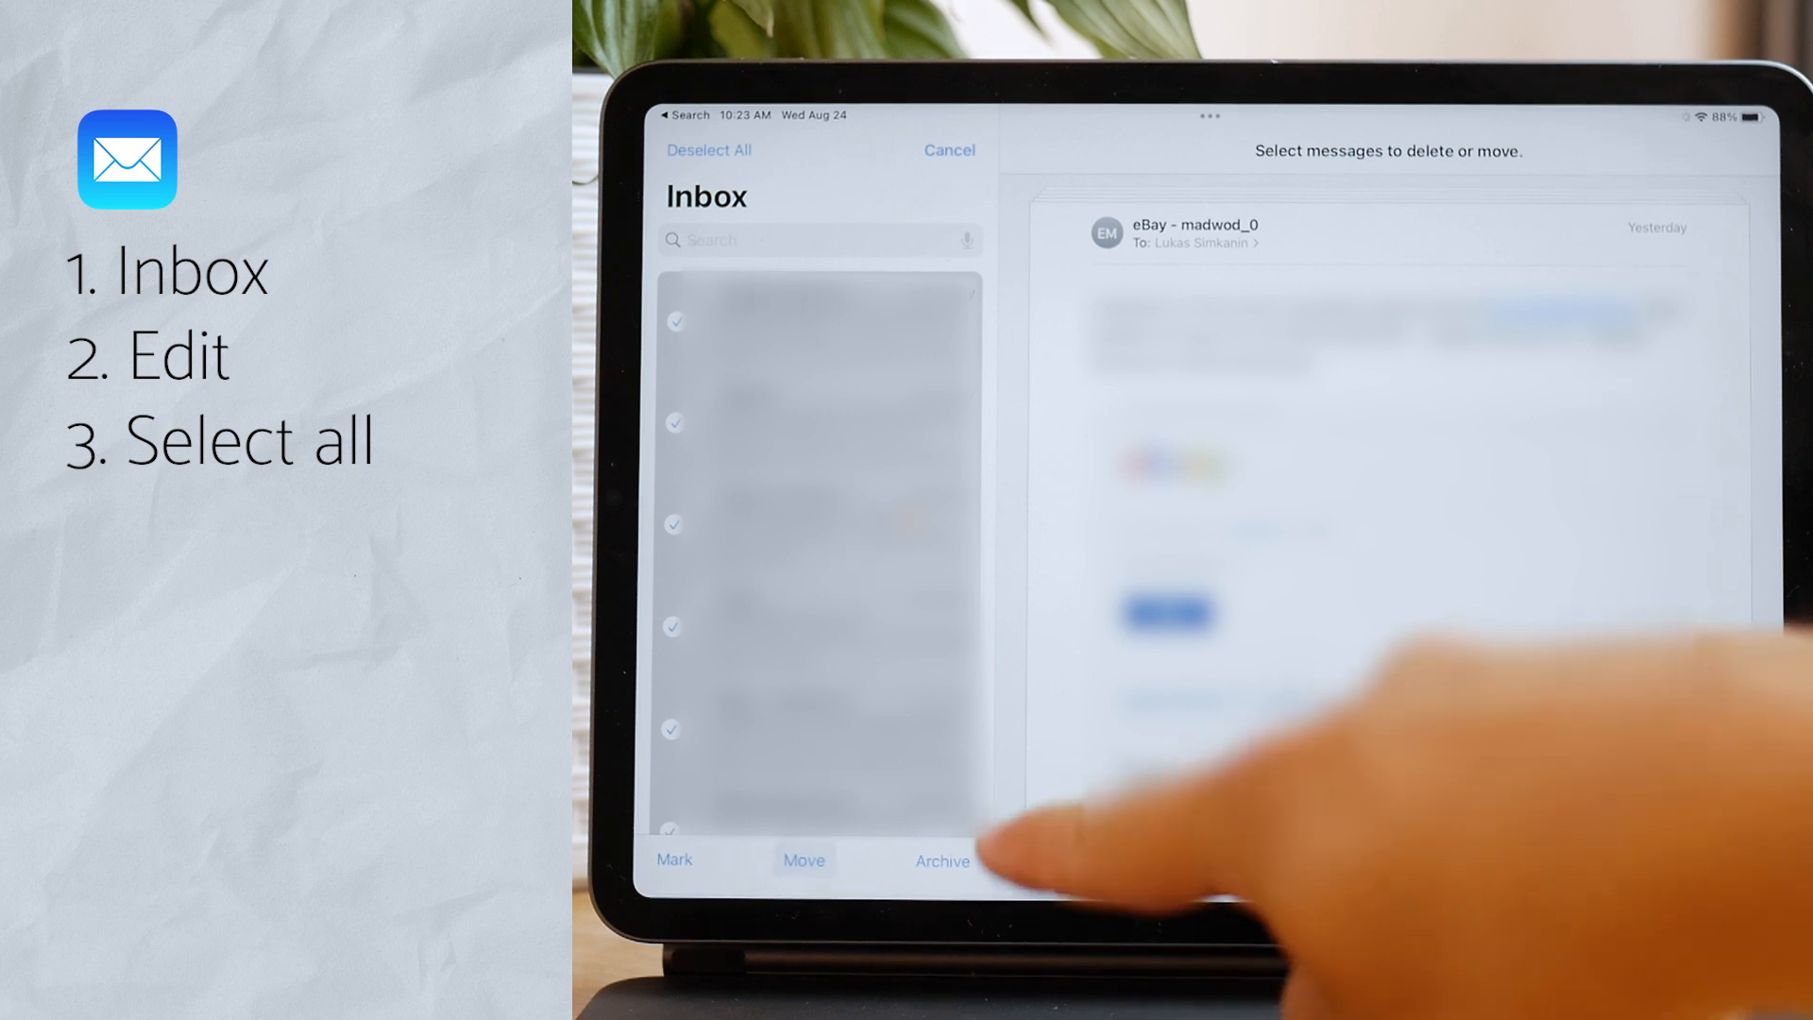
- Move the selected Inbox messages into the Trash mailbox
{"action": "left_click", "coordinate": [803, 859]}
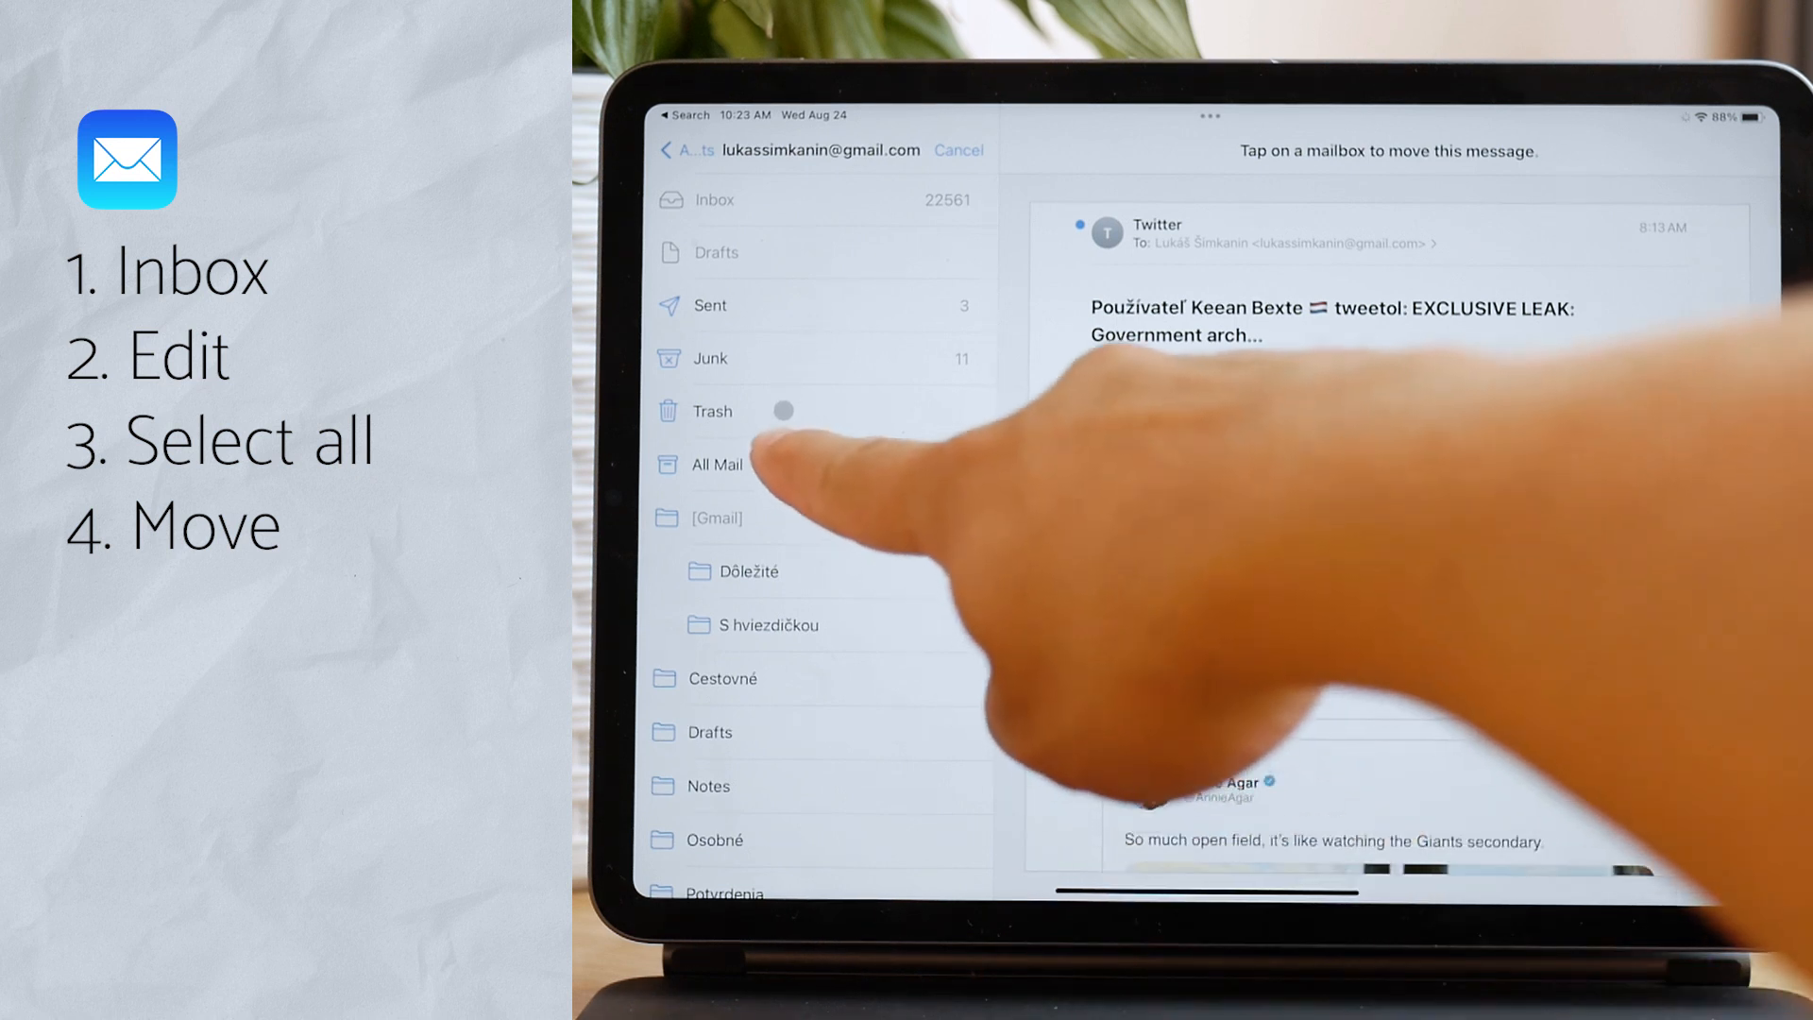
{"action": "left_click", "coordinate": [740, 410]}
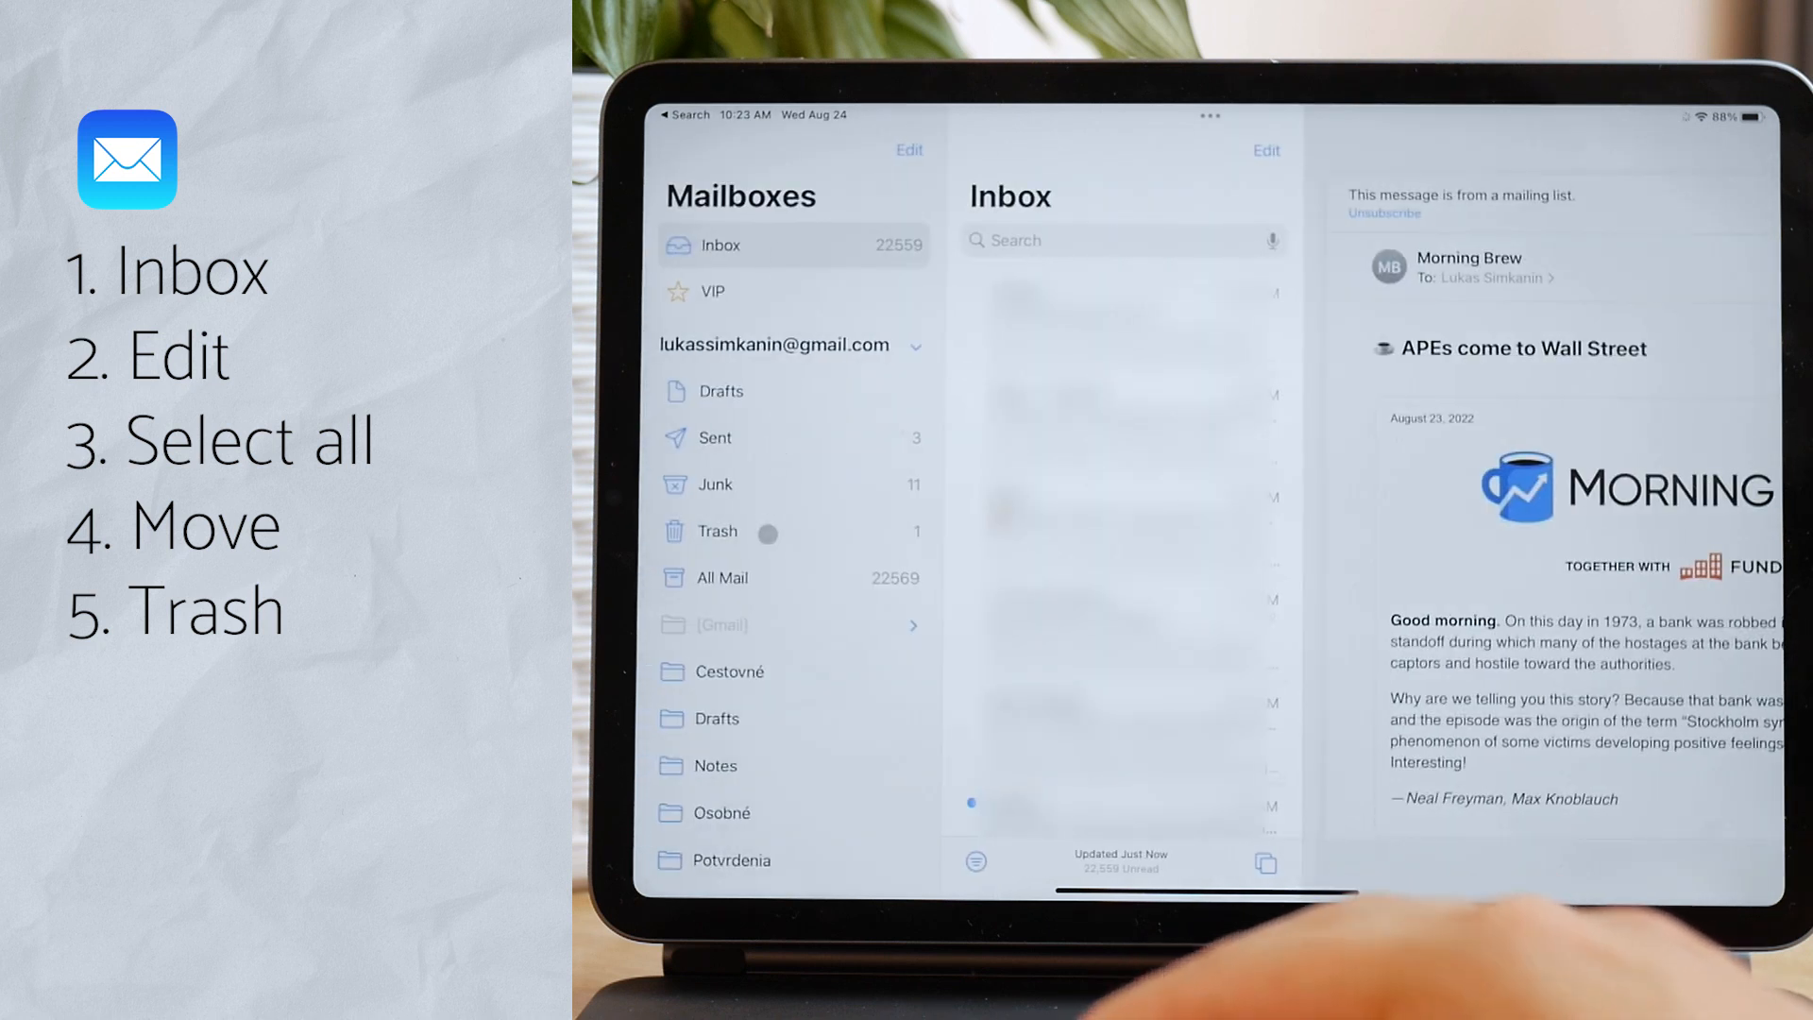
- Select all messages in Trash and confirm Delete All
{"action": "left_click", "coordinate": [716, 531]}
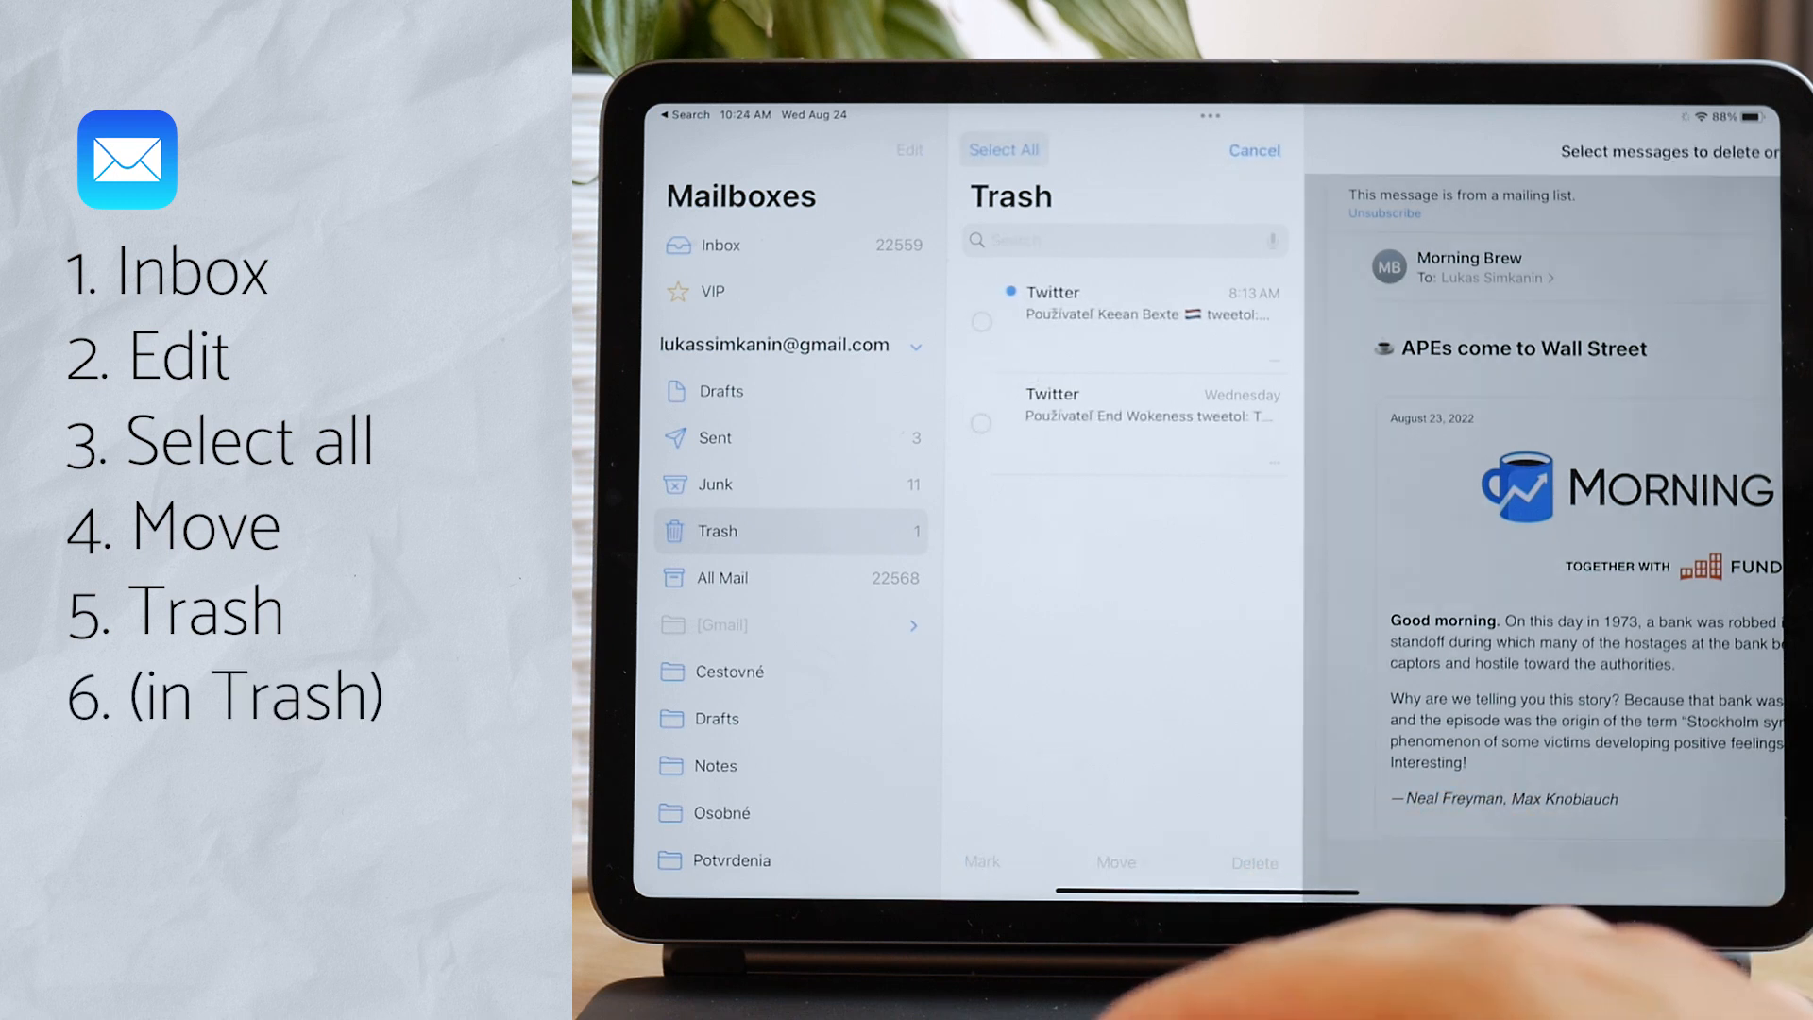
{"action": "left_click", "coordinate": [1003, 150]}
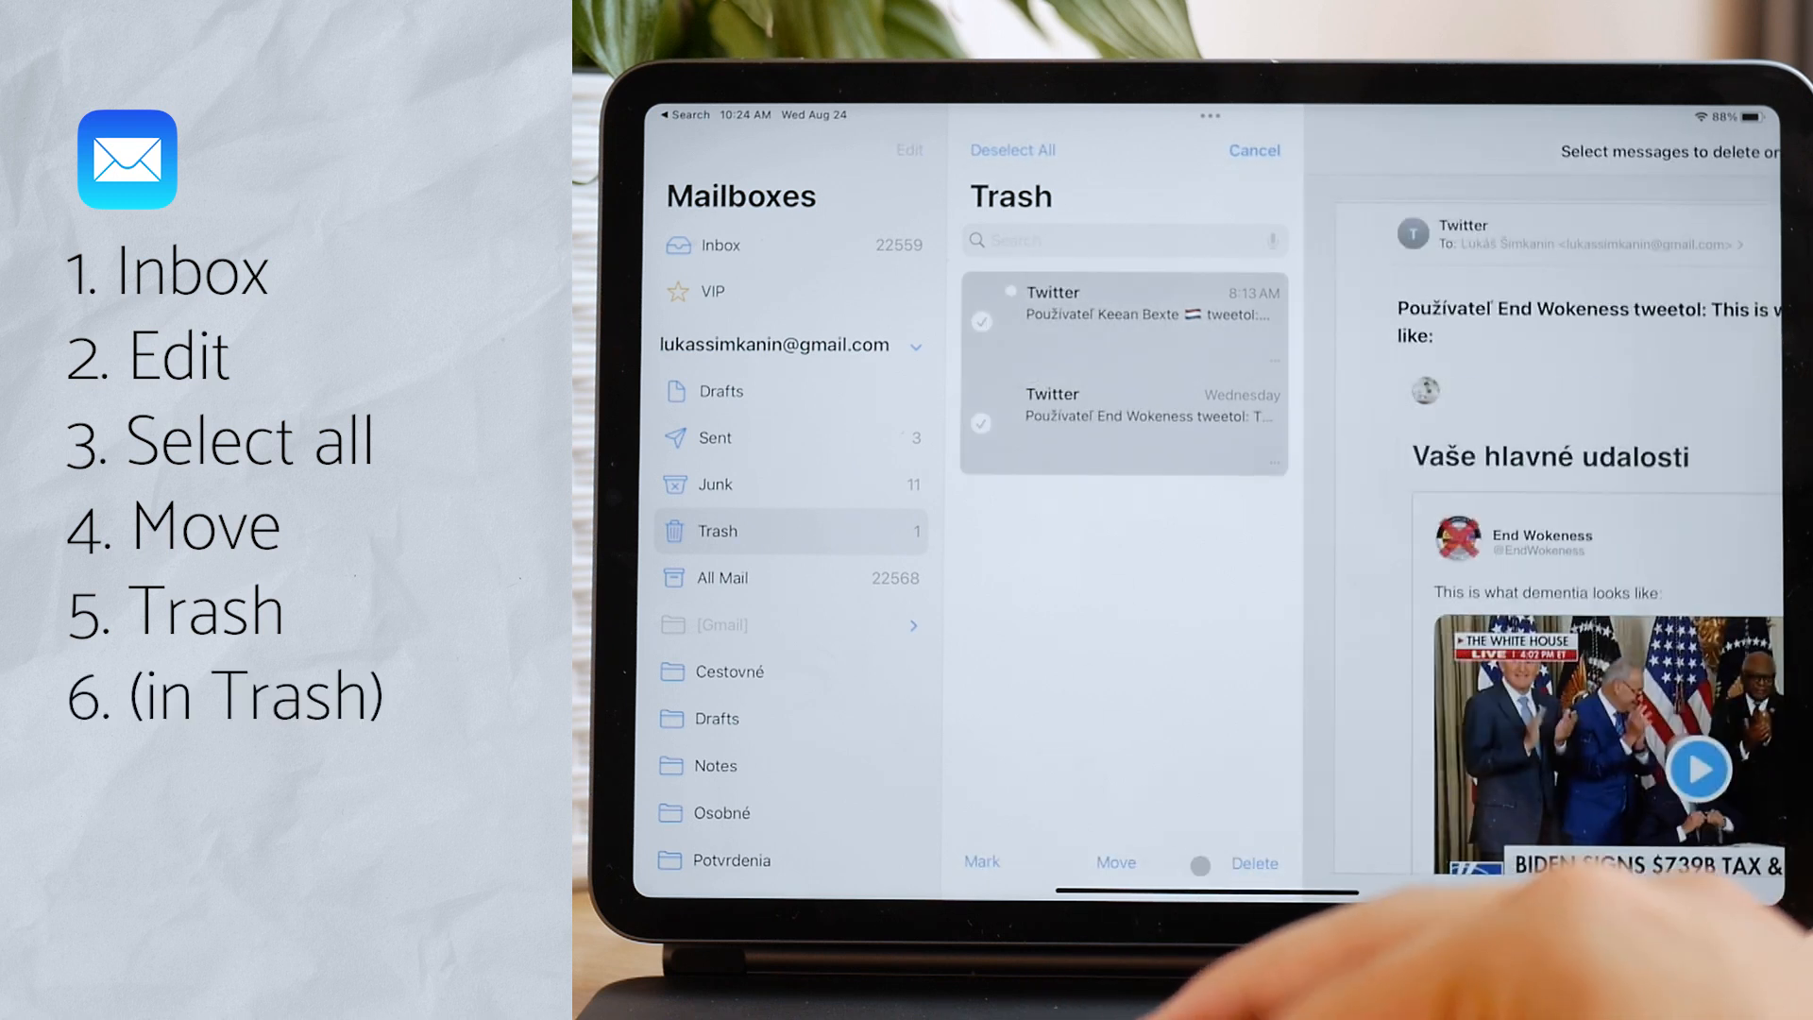
{"action": "left_click", "coordinate": [1255, 862]}
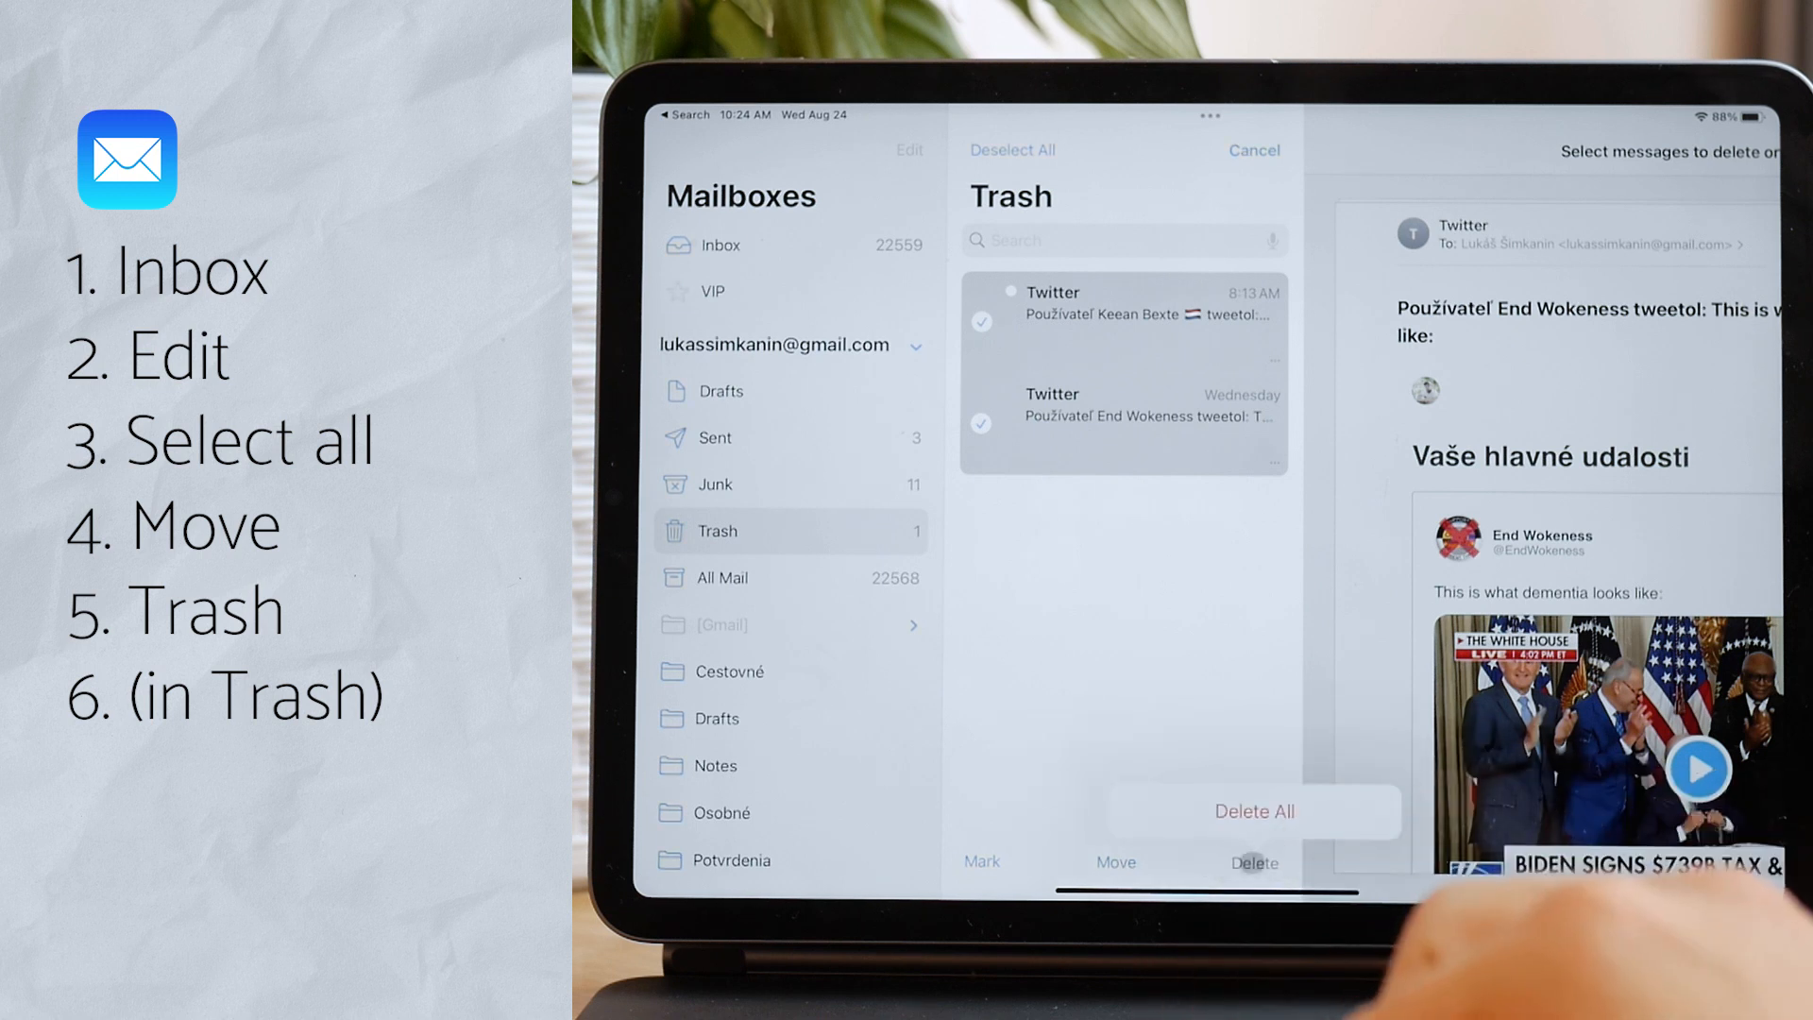
{"action": "left_click", "coordinate": [1253, 810]}
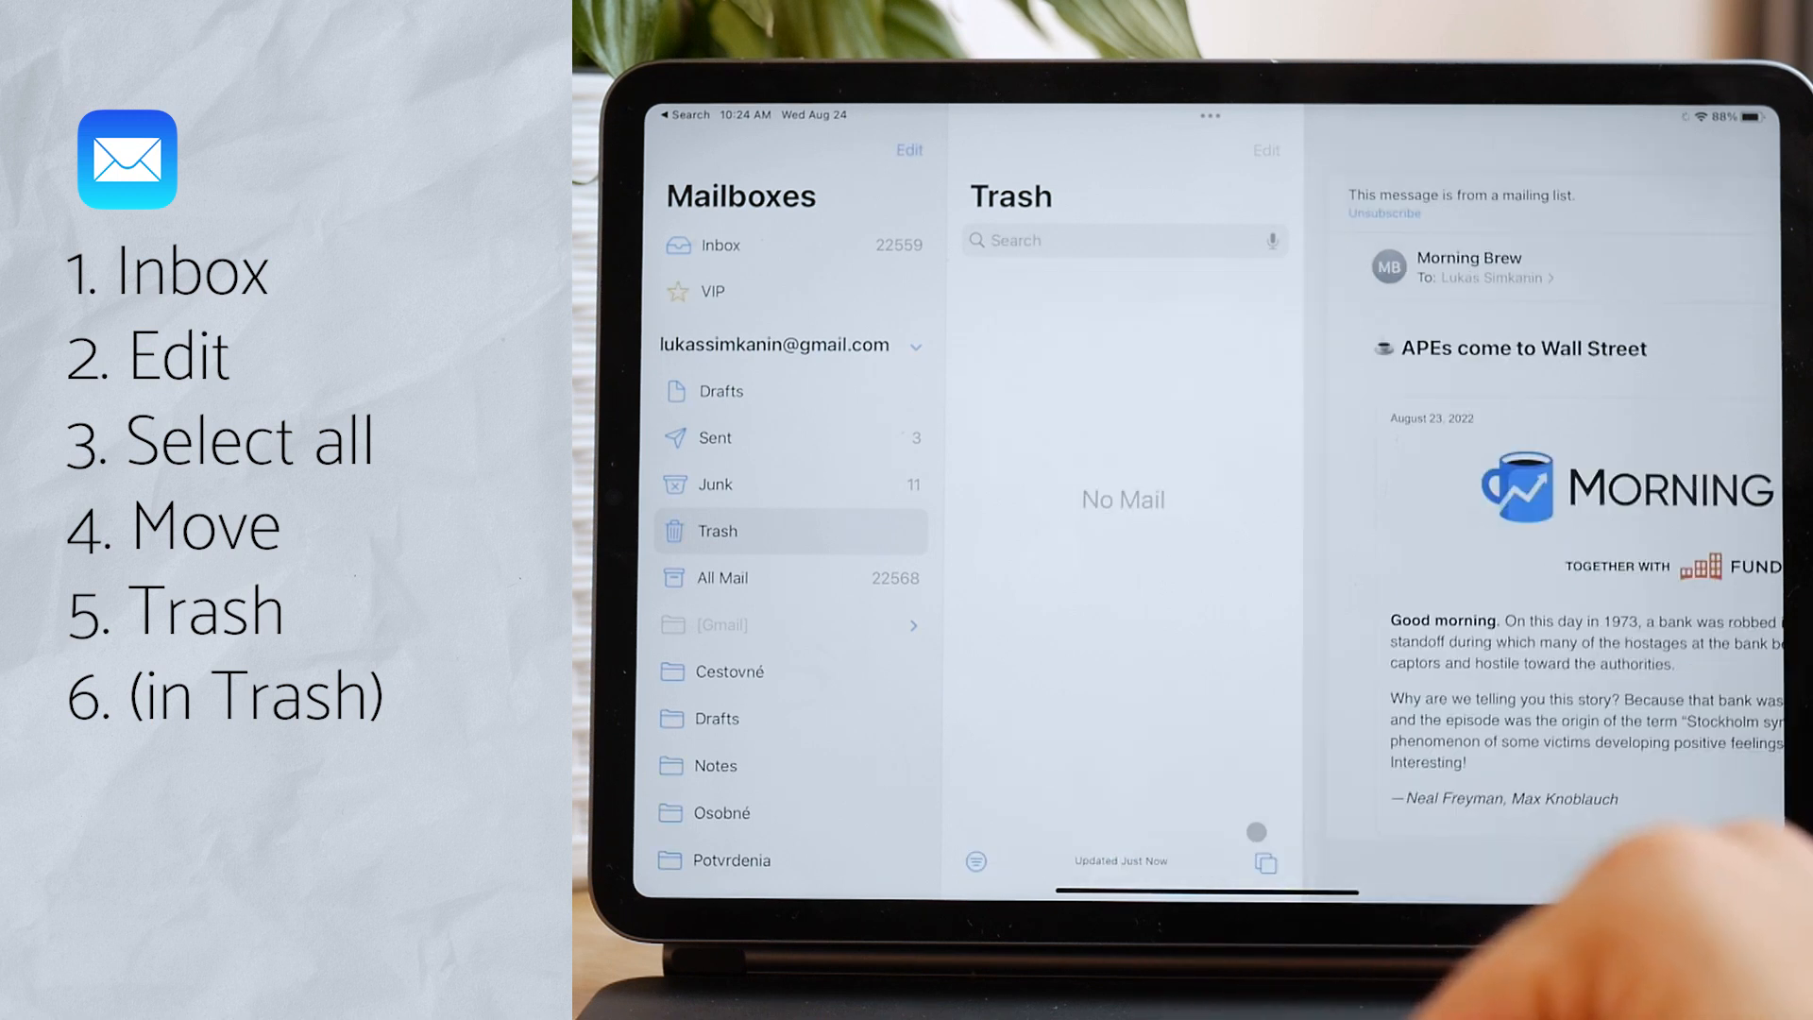